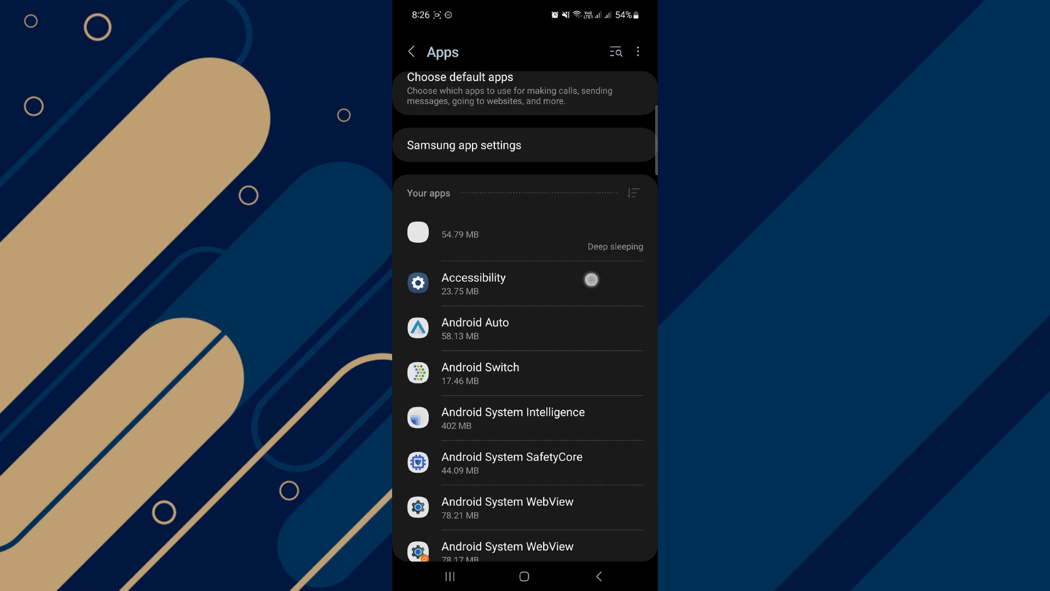
pyautogui.scroll(-3)
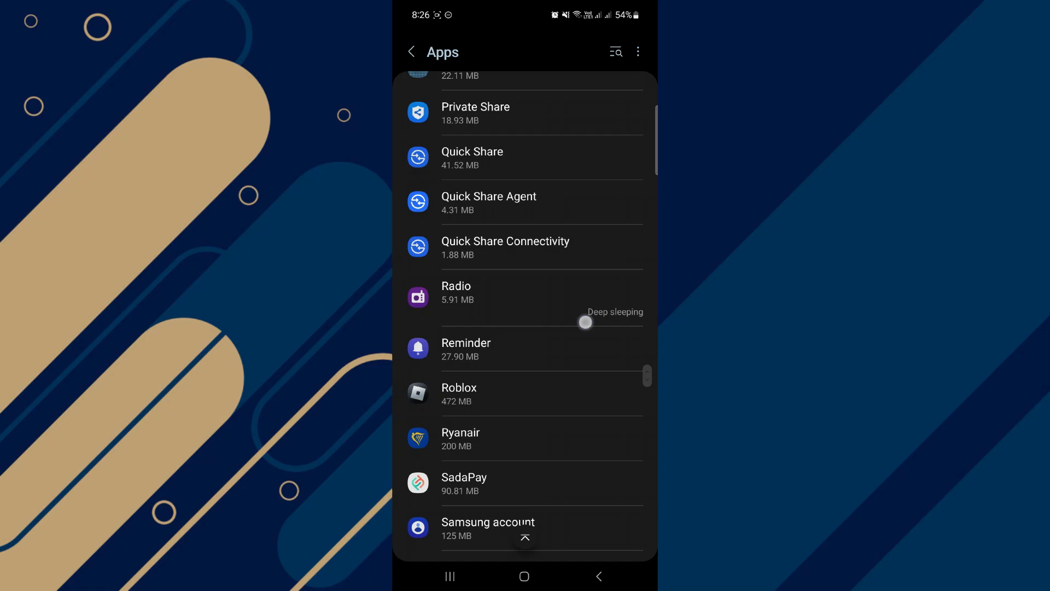